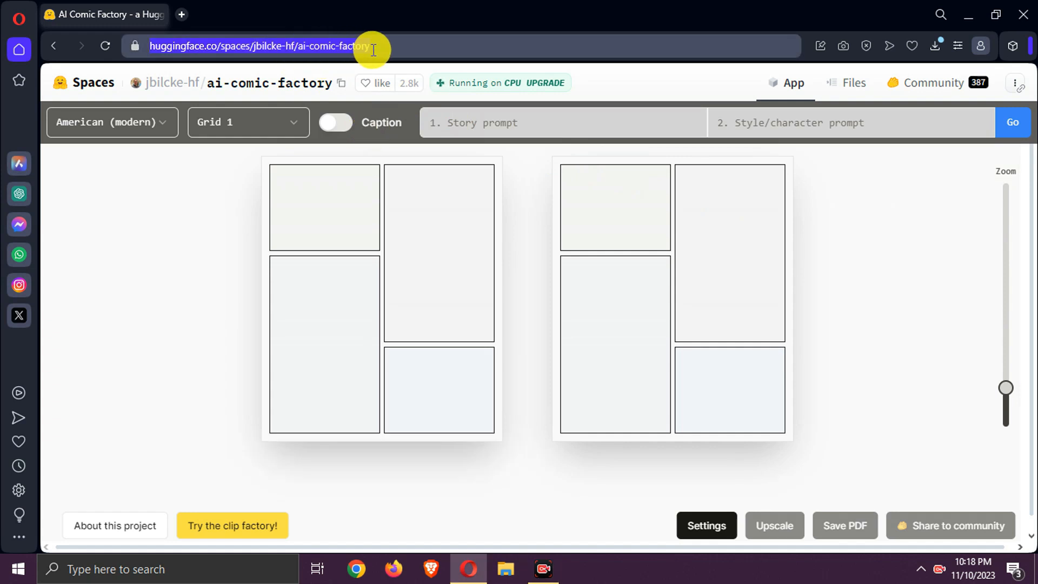
pyautogui.moveTo(169, 358)
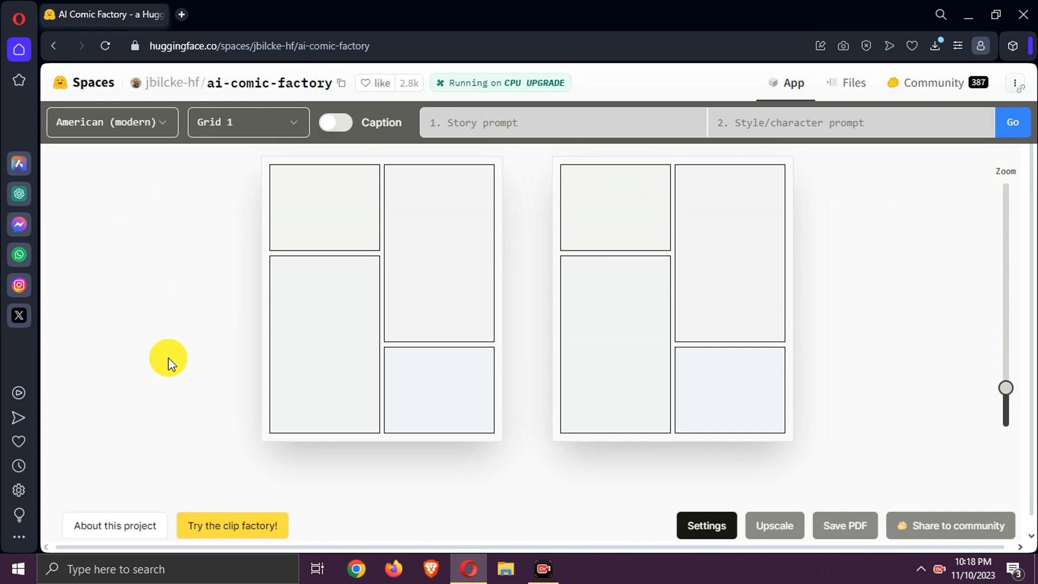
pyautogui.moveTo(140, 158)
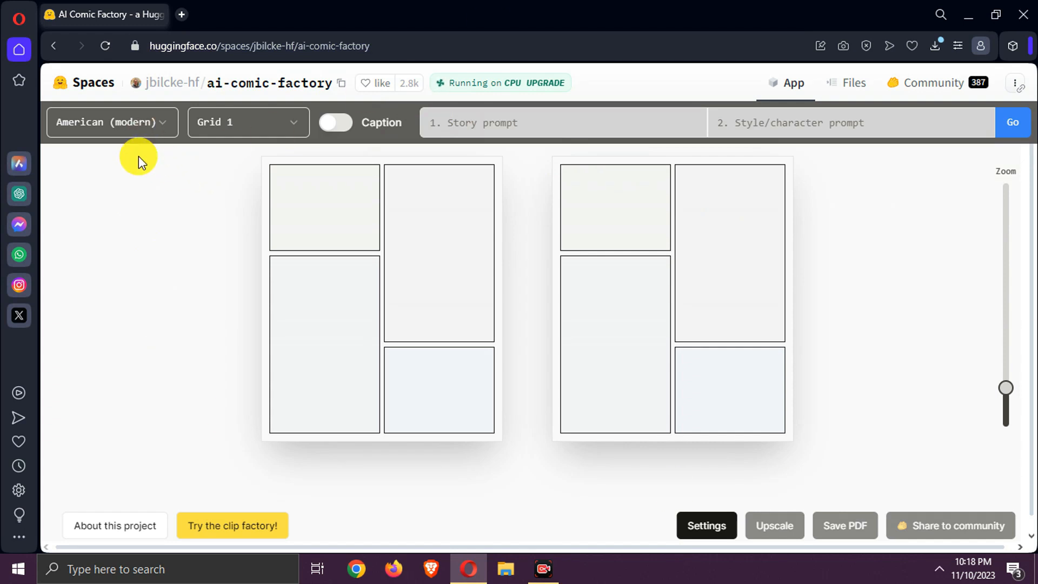
pyautogui.moveTo(165, 129)
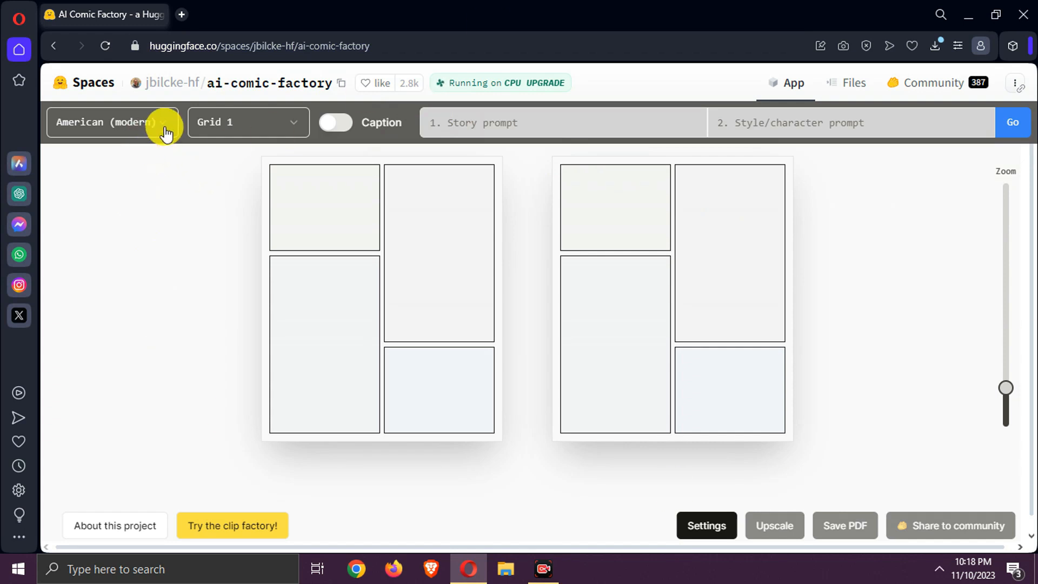
# Browse the comic art styles and panel layouts, trying a different layout.
pyautogui.click(112, 122)
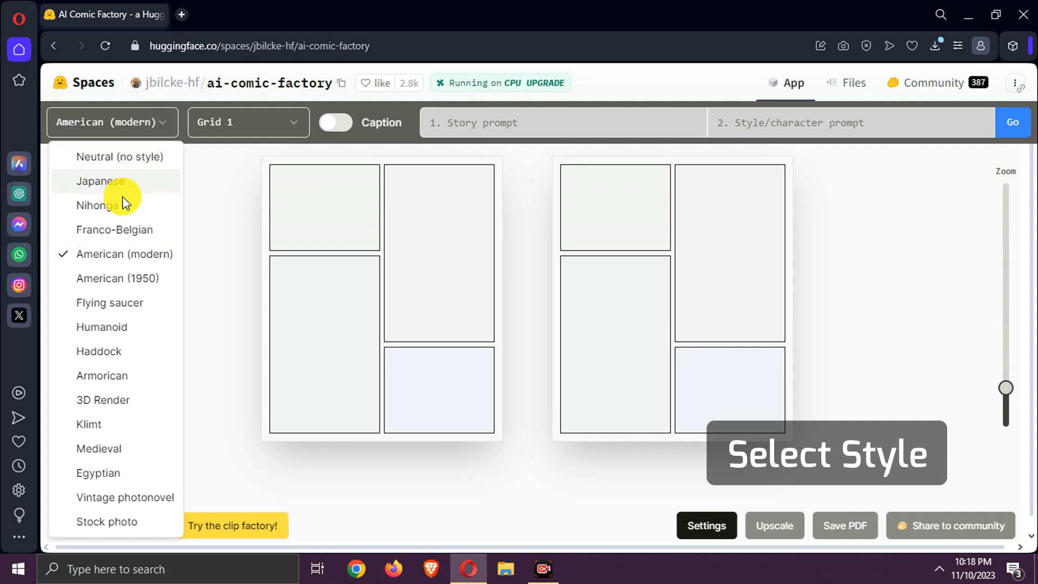
pyautogui.moveTo(99, 187)
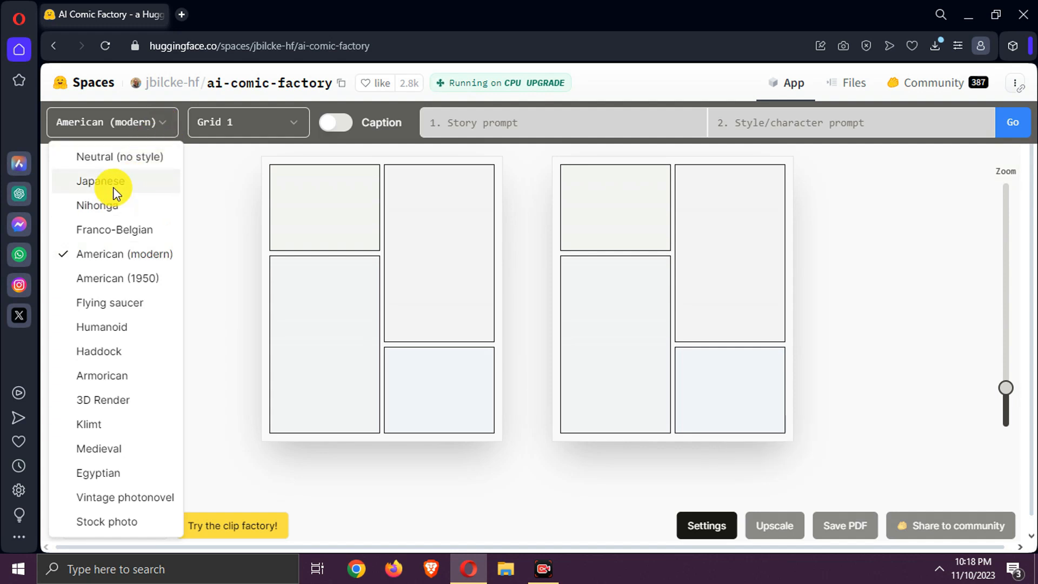
pyautogui.moveTo(144, 403)
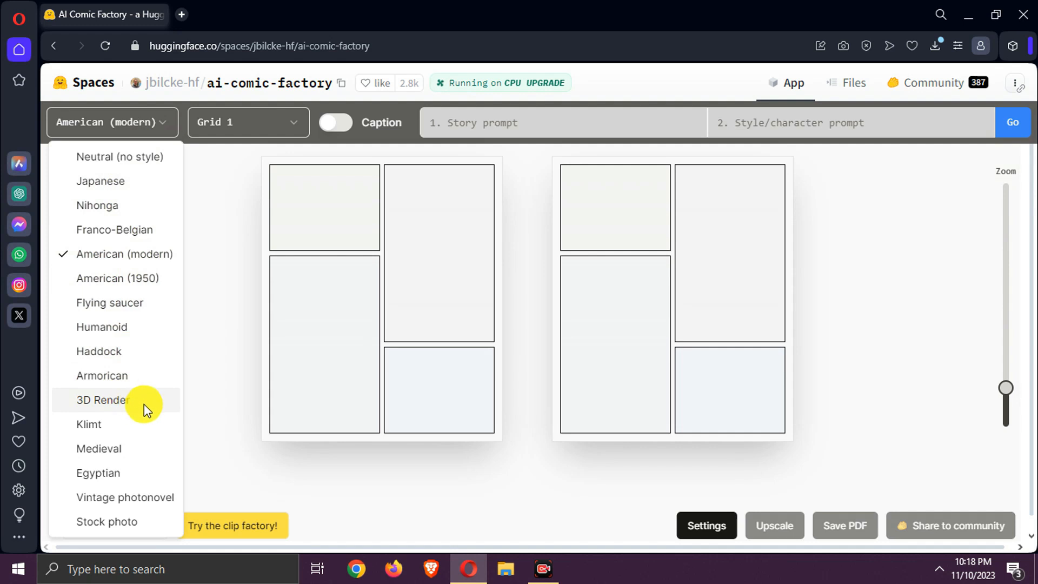
pyautogui.moveTo(139, 517)
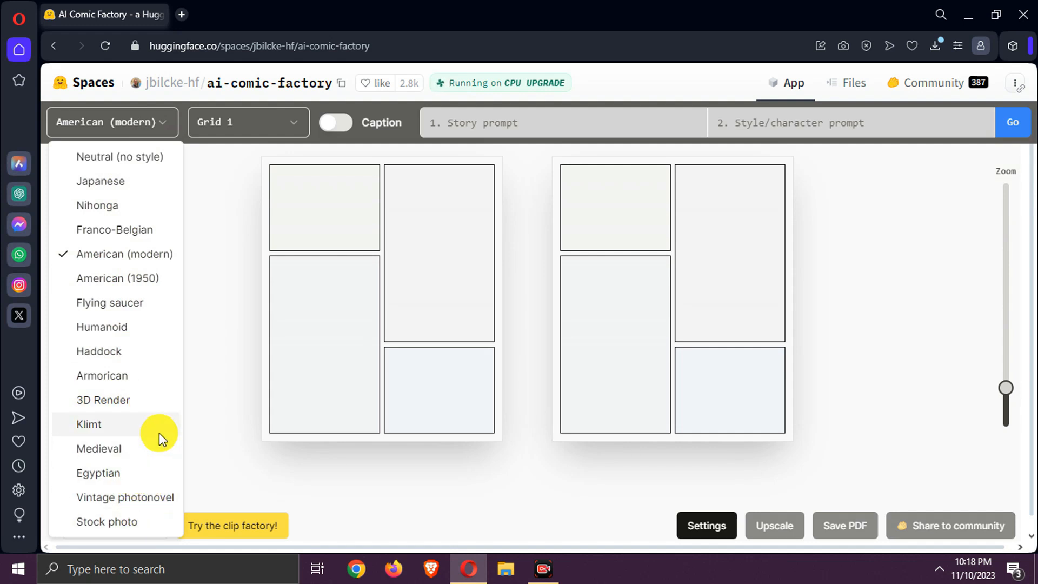
pyautogui.moveTo(165, 122)
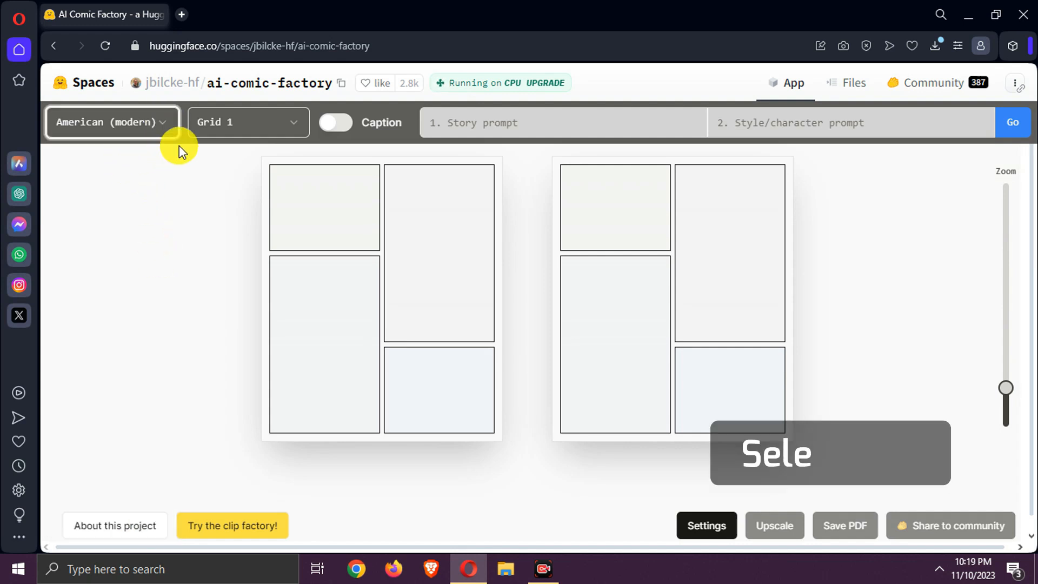
pyautogui.click(247, 123)
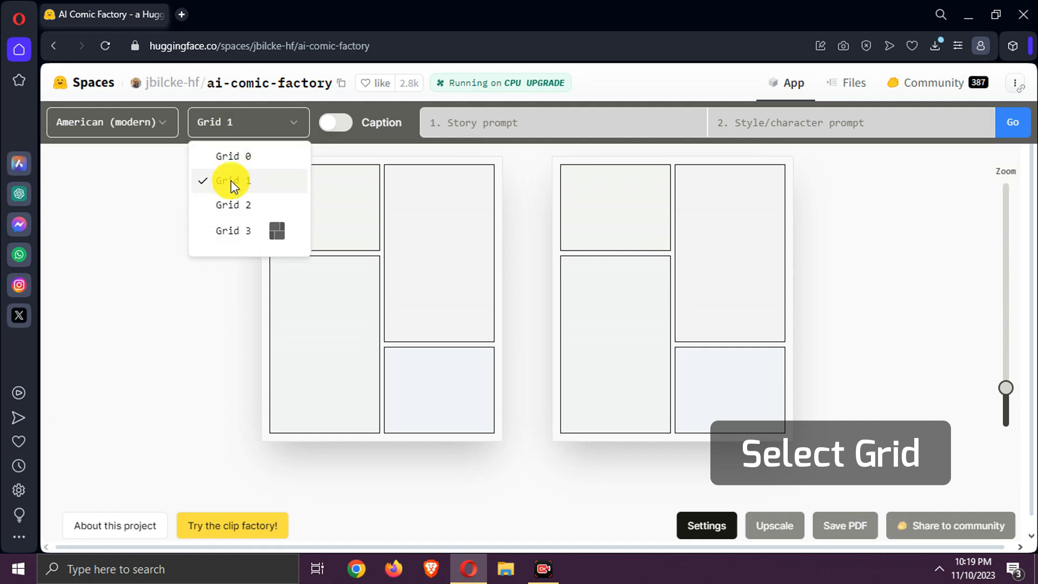
pyautogui.click(234, 204)
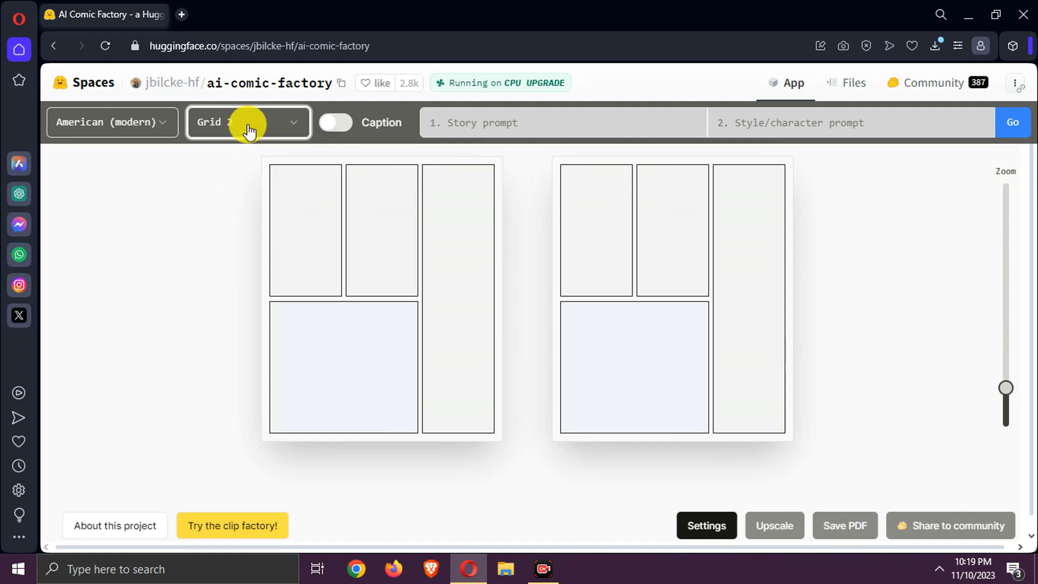
pyautogui.click(248, 122)
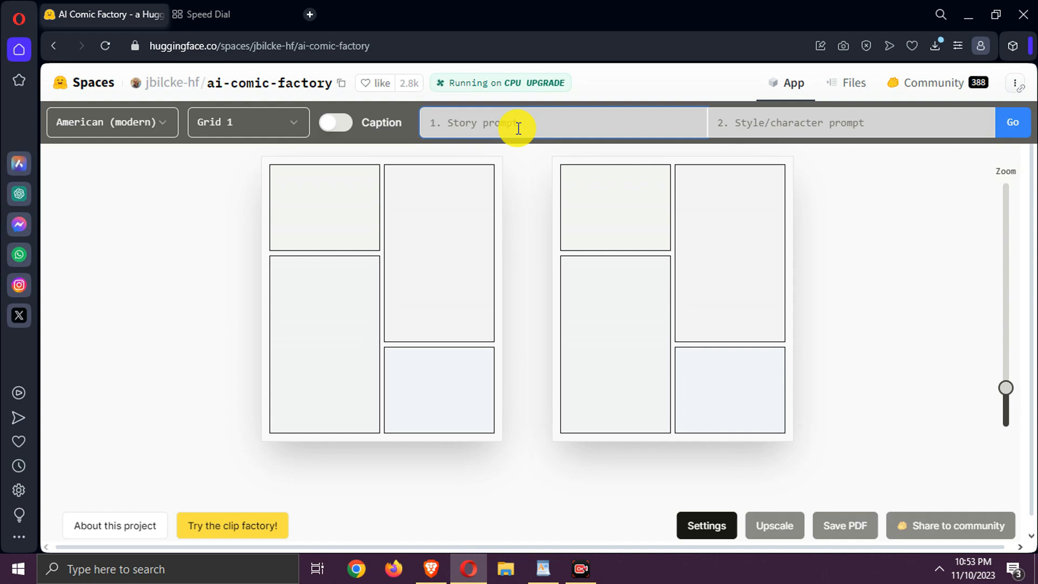
pyautogui.moveTo(740, 144)
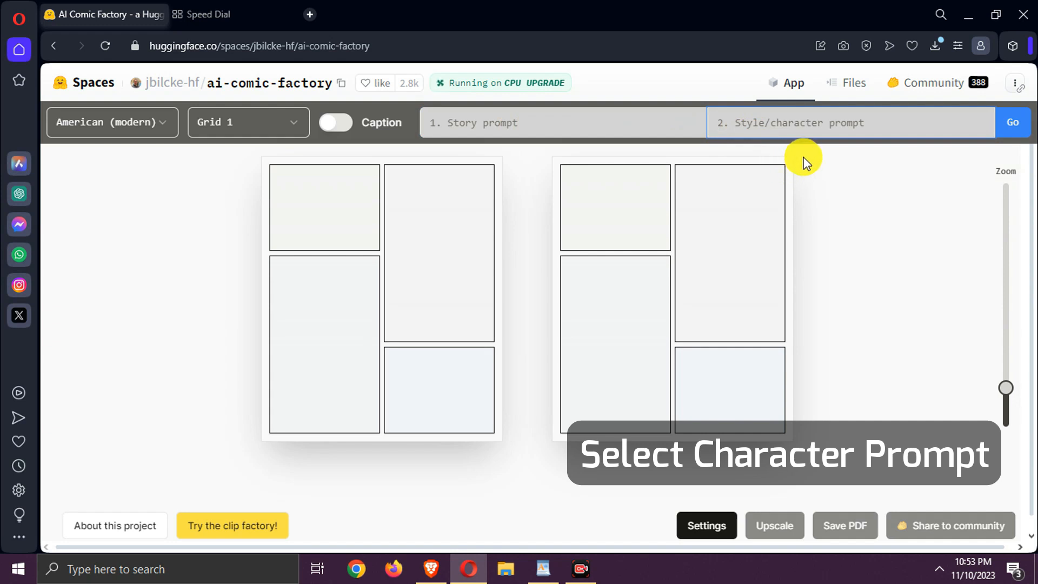
# Enter the Jack the Ripper street story and 'Jack the ripper, Batman,' as the characters.
pyautogui.click(851, 123)
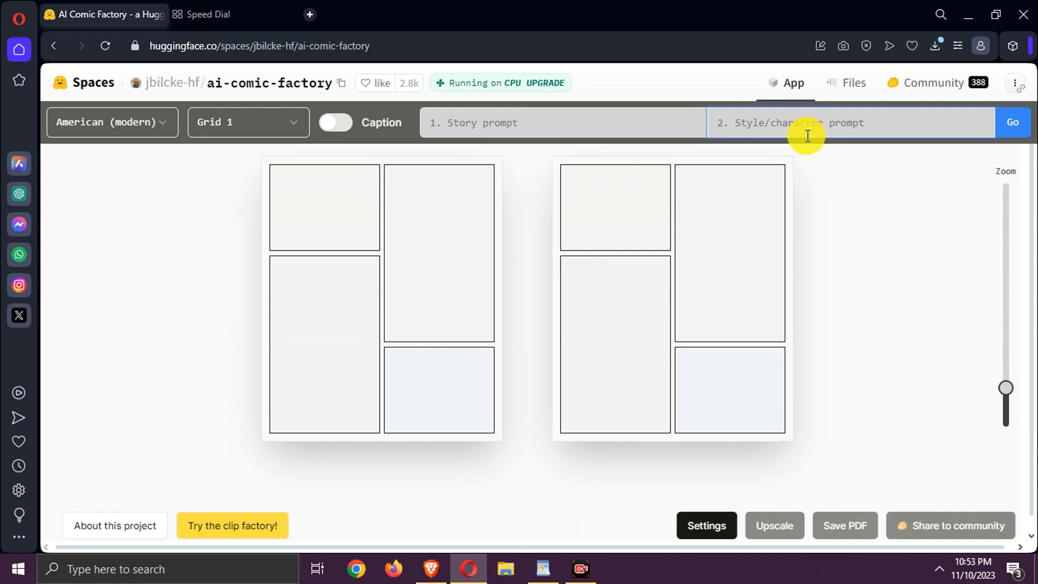
pyautogui.click(544, 568)
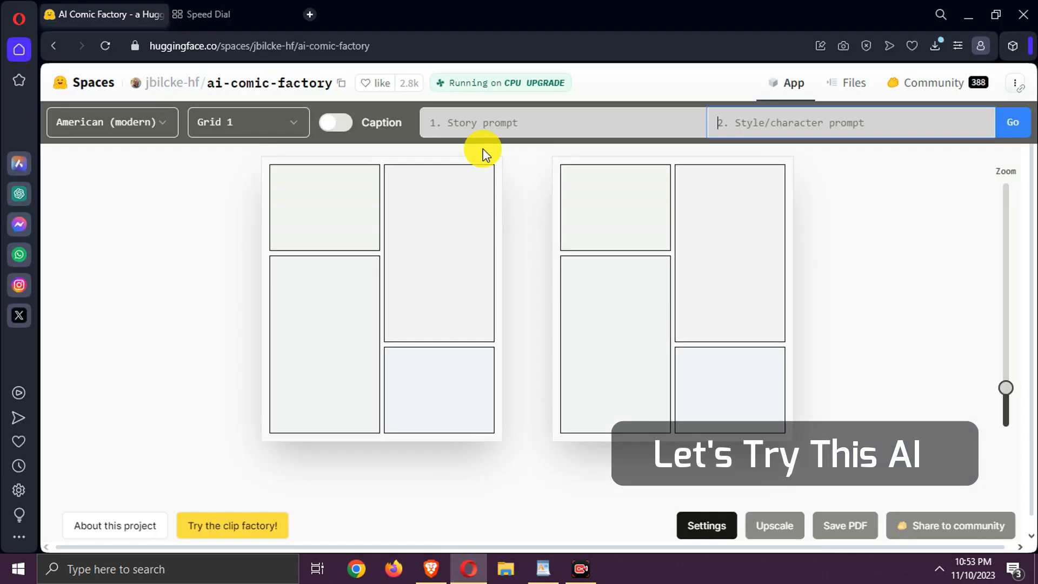
pyautogui.click(543, 569)
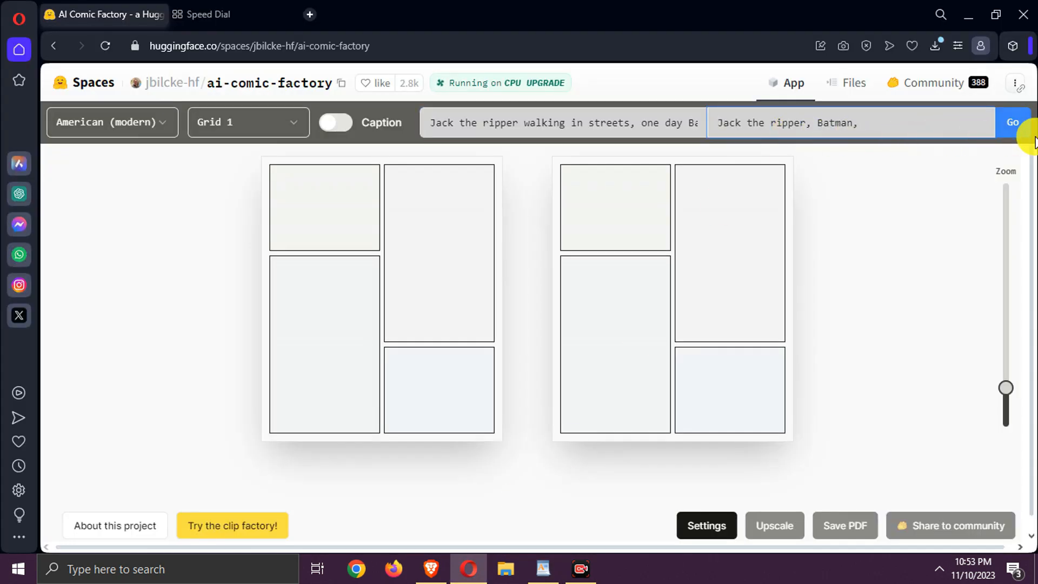
# Run Go to generate both comic pages from the prompts.
pyautogui.click(1012, 122)
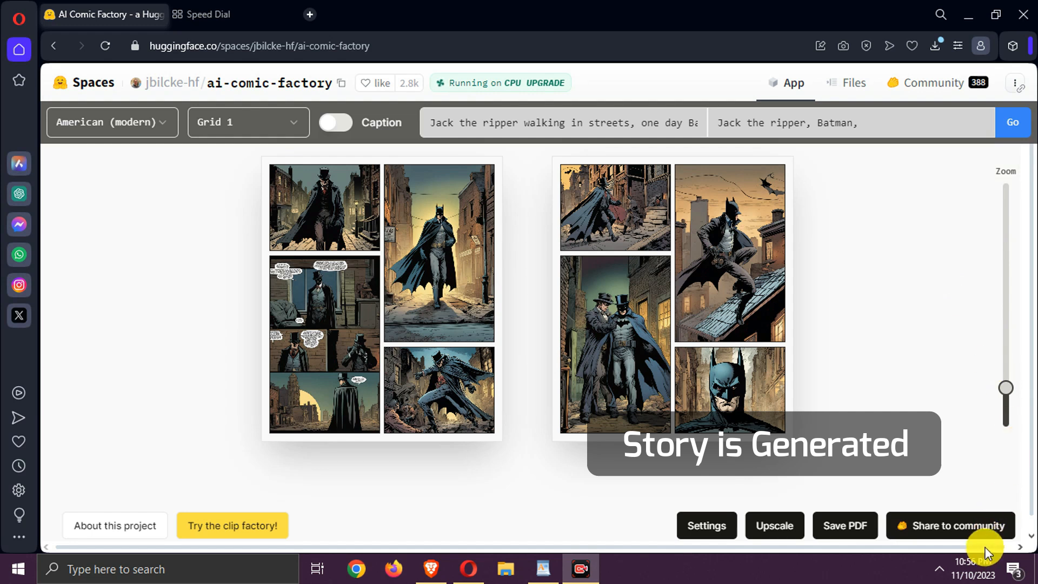
pyautogui.moveTo(945, 396)
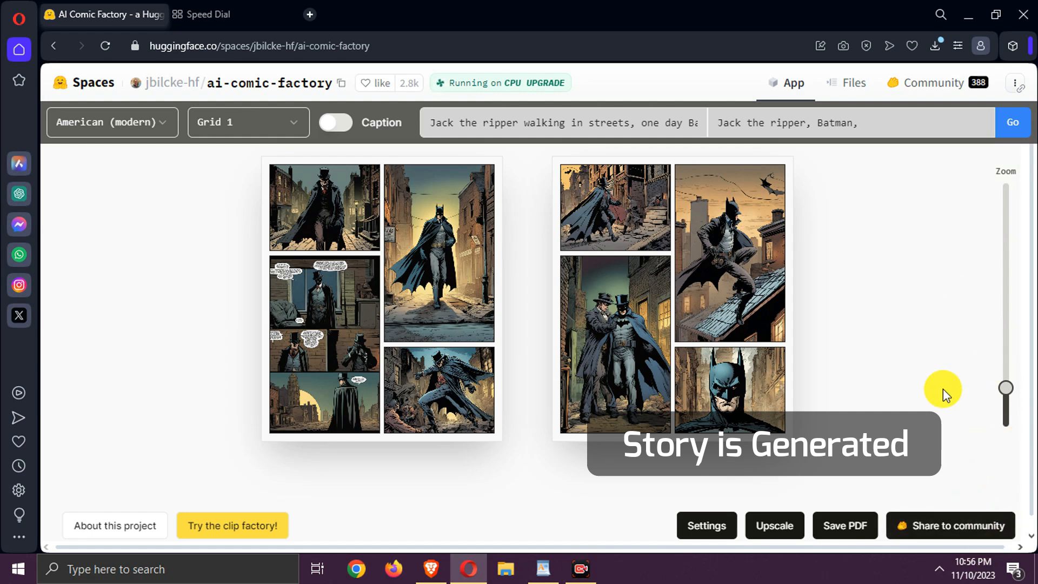
pyautogui.moveTo(726, 315)
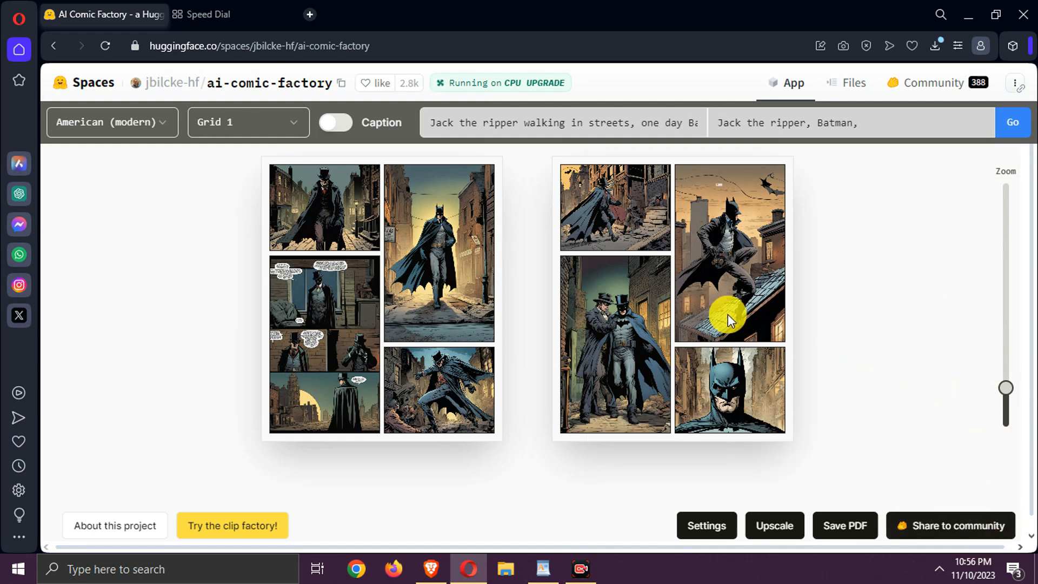
pyautogui.moveTo(447, 233)
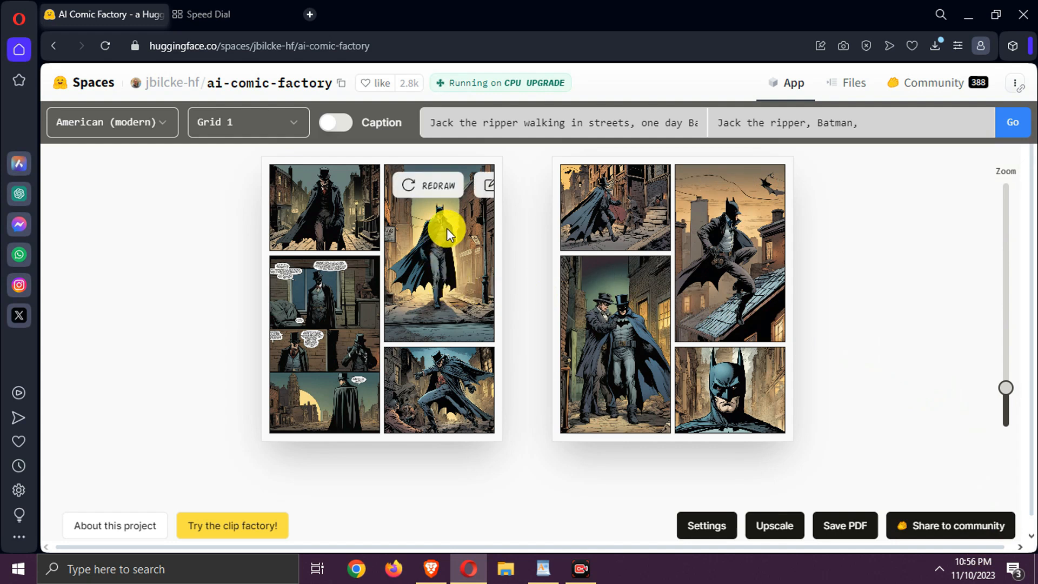
pyautogui.click(487, 185)
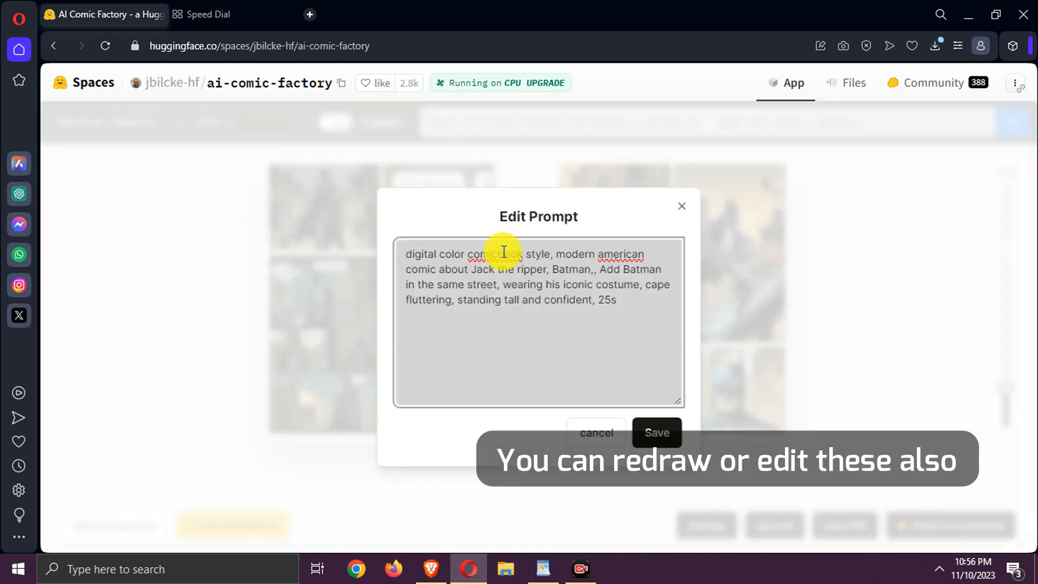
pyautogui.moveTo(556, 340)
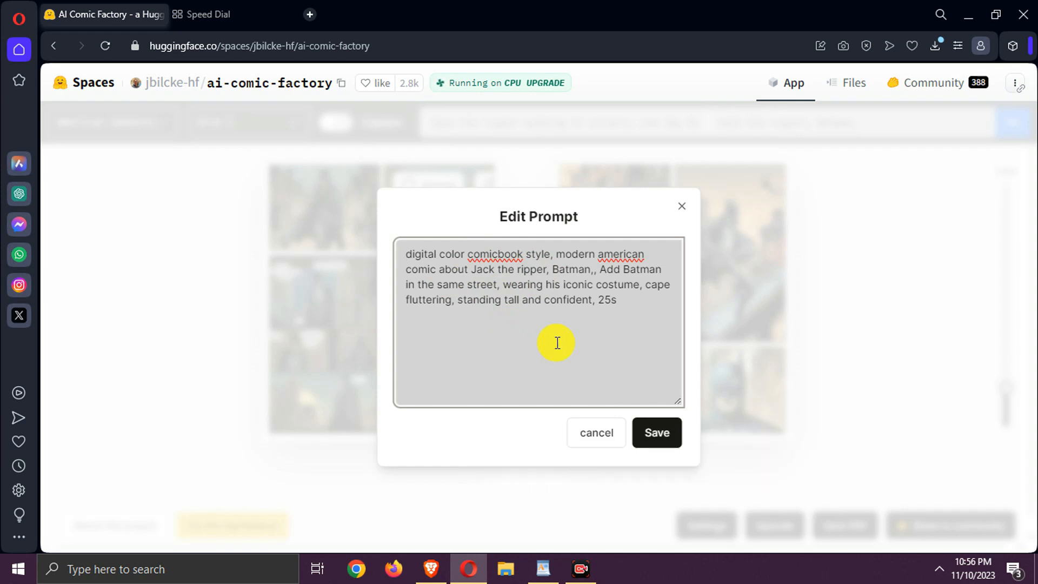
pyautogui.click(656, 433)
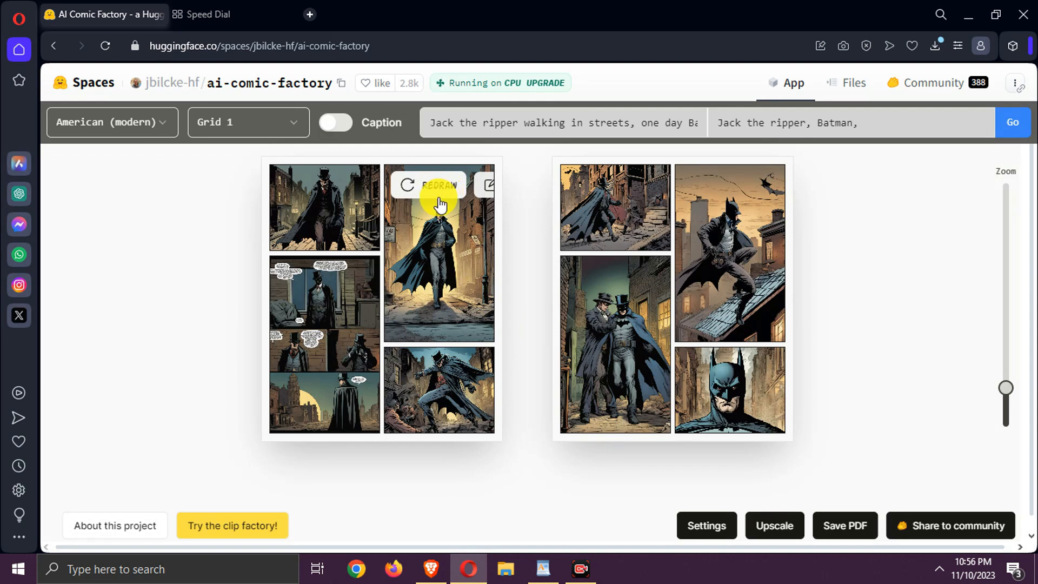
pyautogui.moveTo(506, 228)
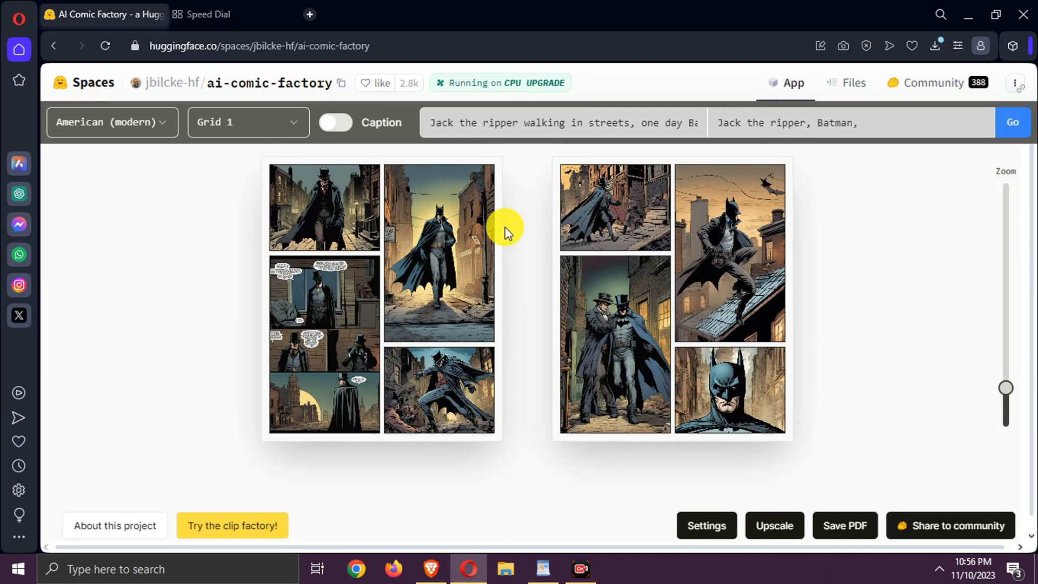
# Start the Save PDF export of both comic pages.
pyautogui.click(845, 525)
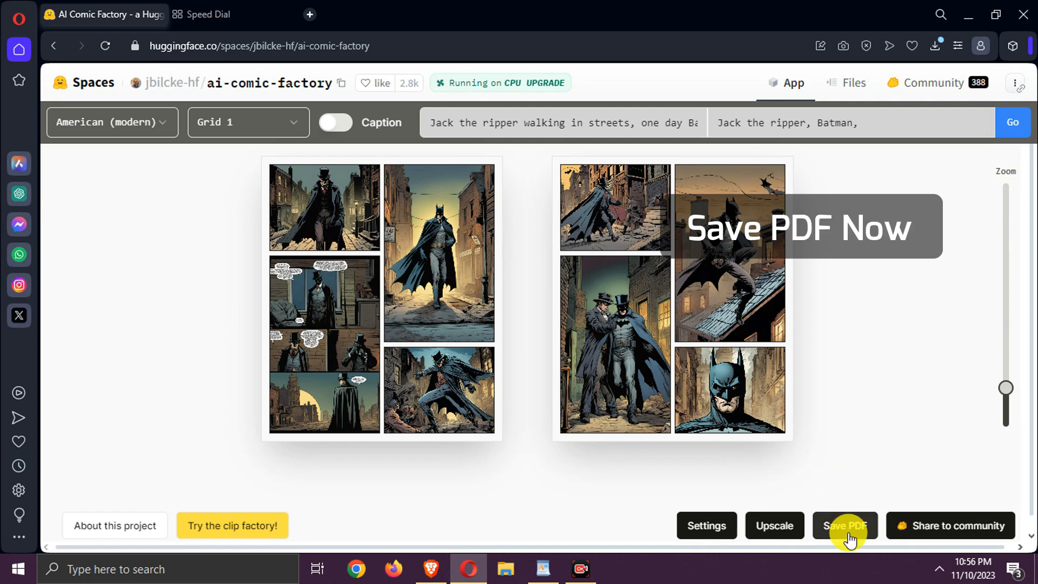
pyautogui.click(845, 526)
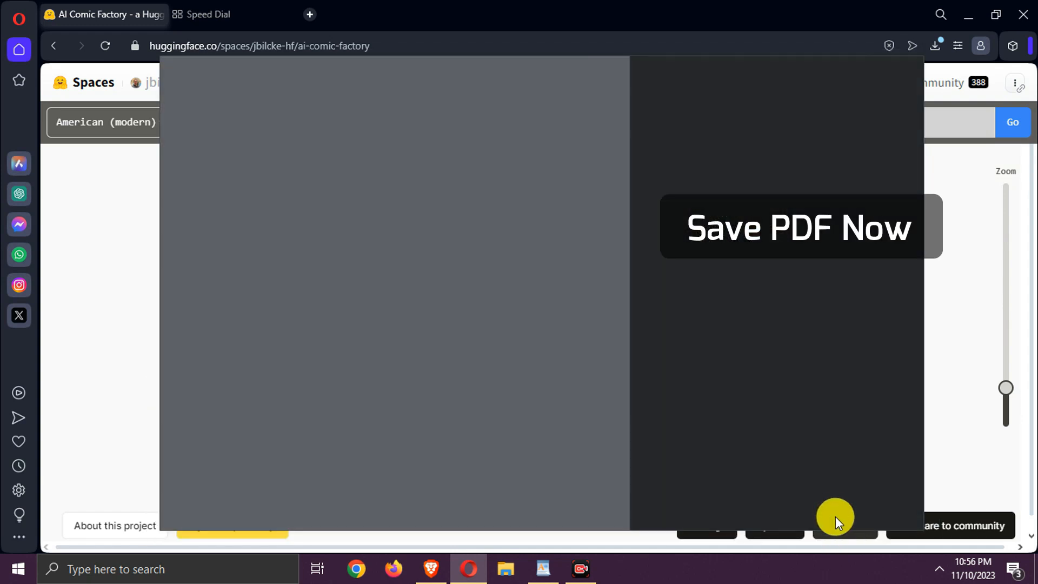
pyautogui.click(797, 227)
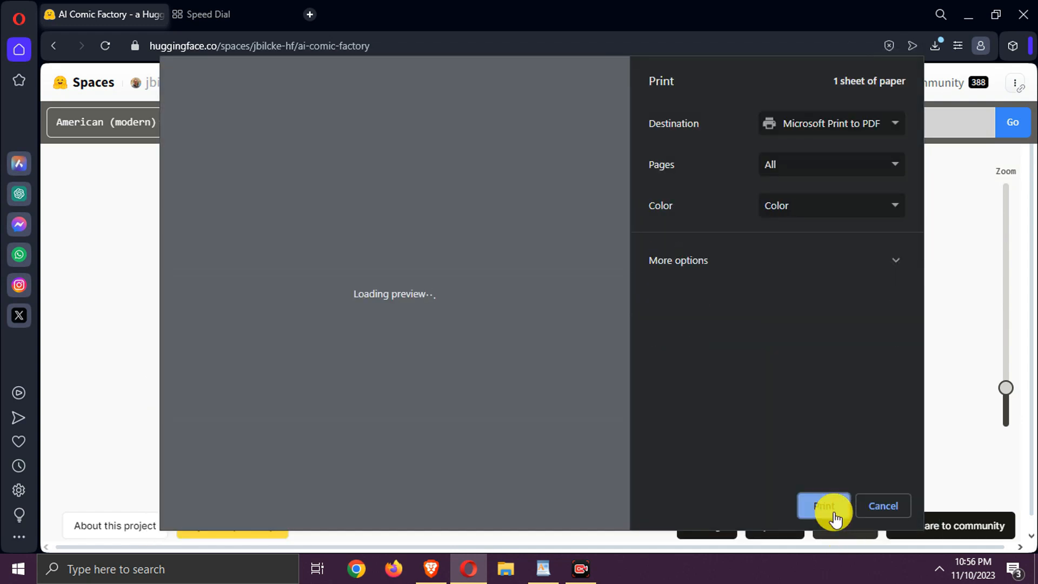
pyautogui.moveTo(852, 411)
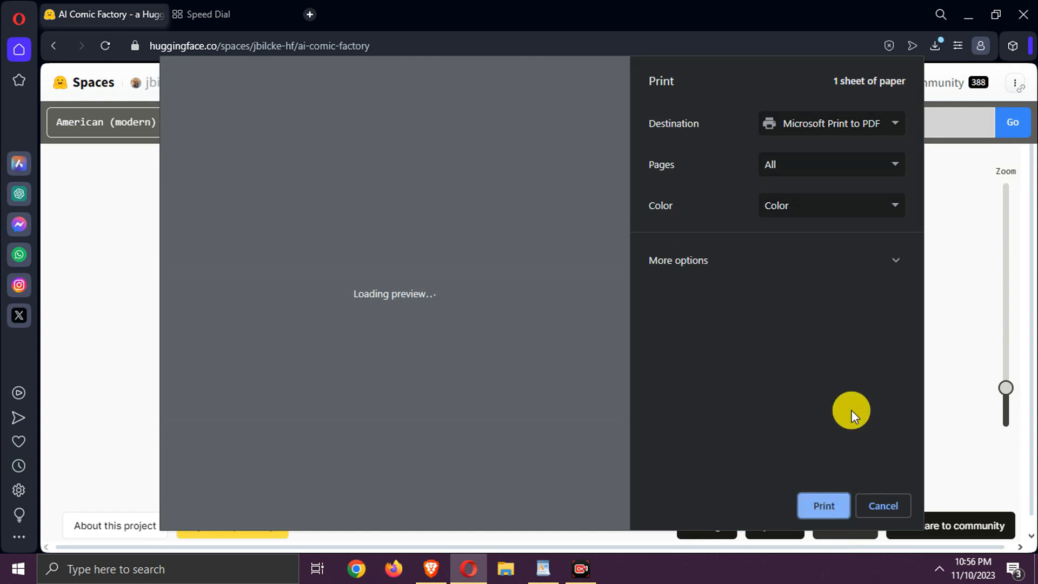
# Choose Save as PDF as the destination and save the comic into Downloads.
pyautogui.click(829, 123)
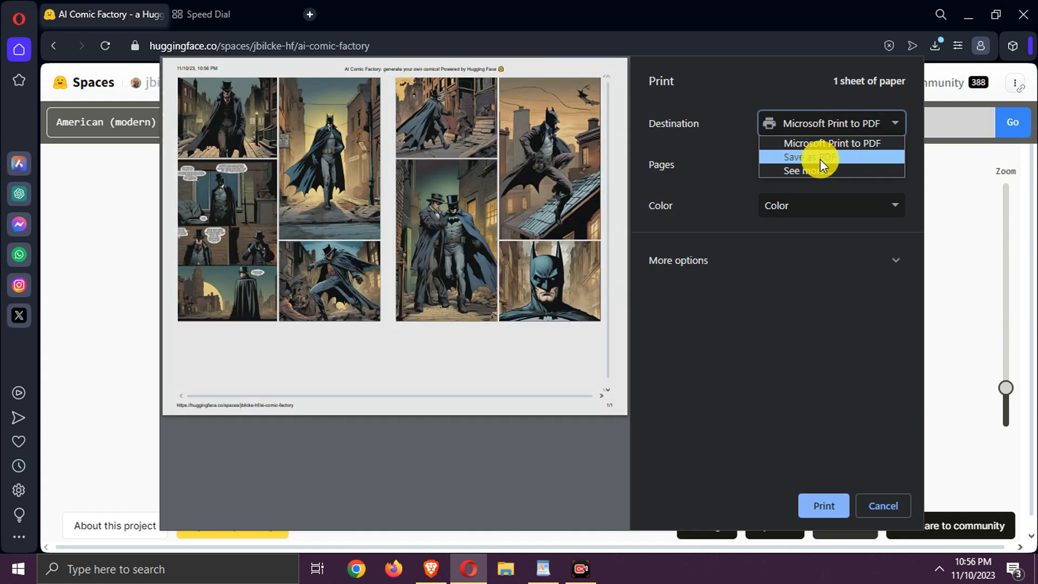
pyautogui.click(807, 157)
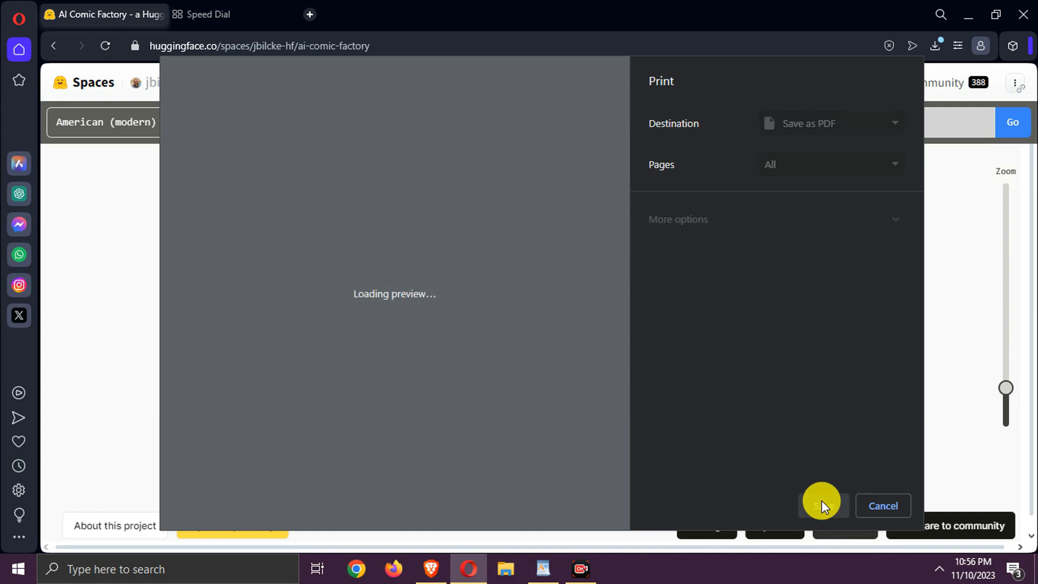
pyautogui.click(821, 505)
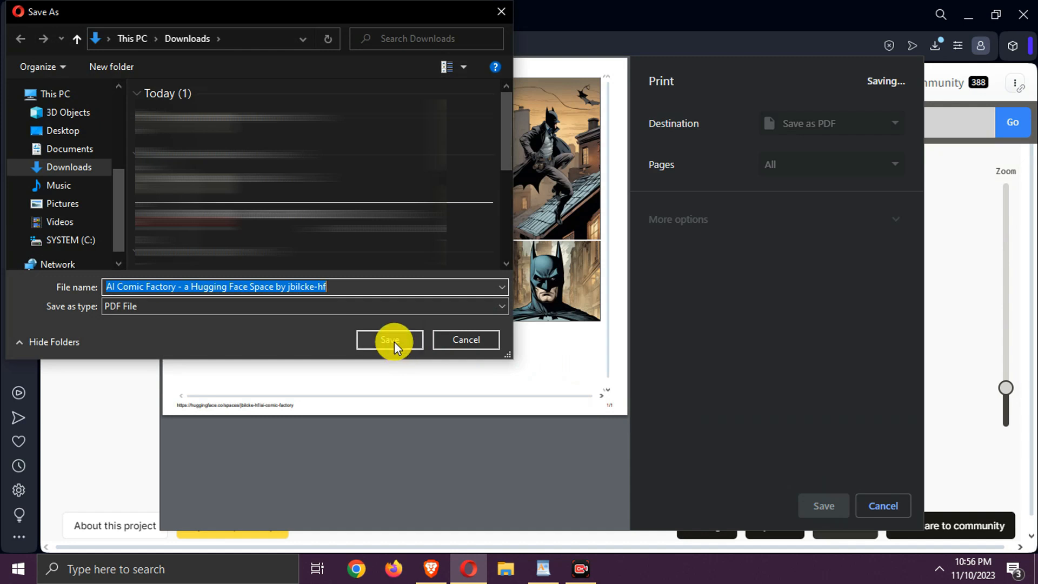
pyautogui.click(389, 339)
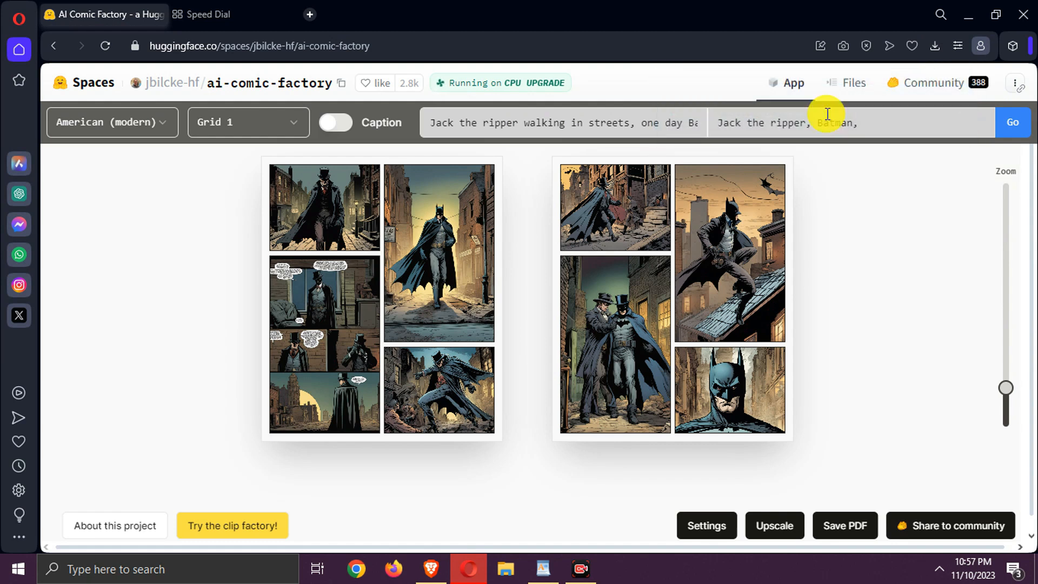
# View the downloaded comic PDF in Edge, scrolling through both pages.
pyautogui.click(844, 525)
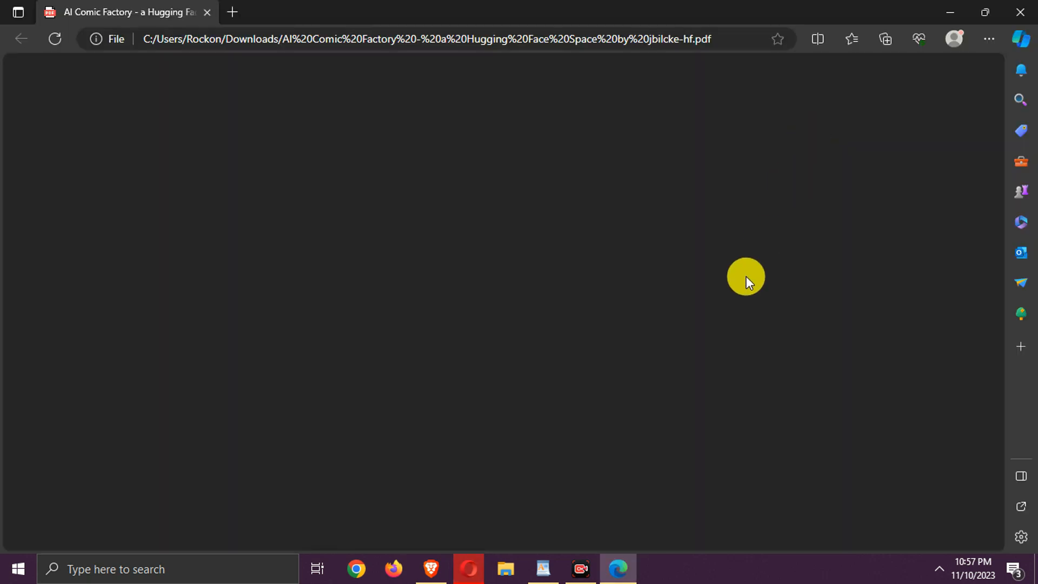
pyautogui.moveTo(635, 279)
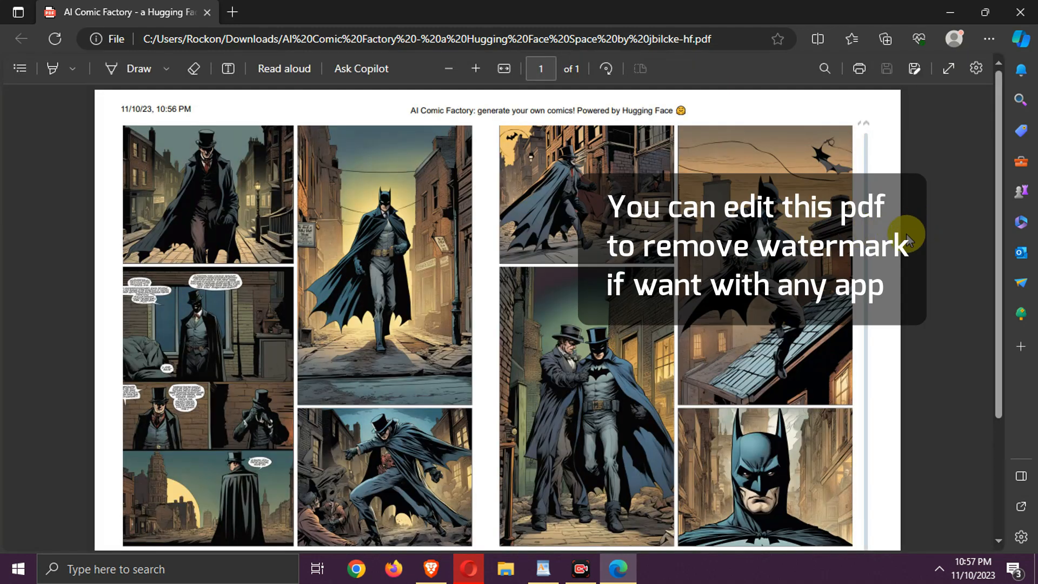
pyautogui.scroll(-3)
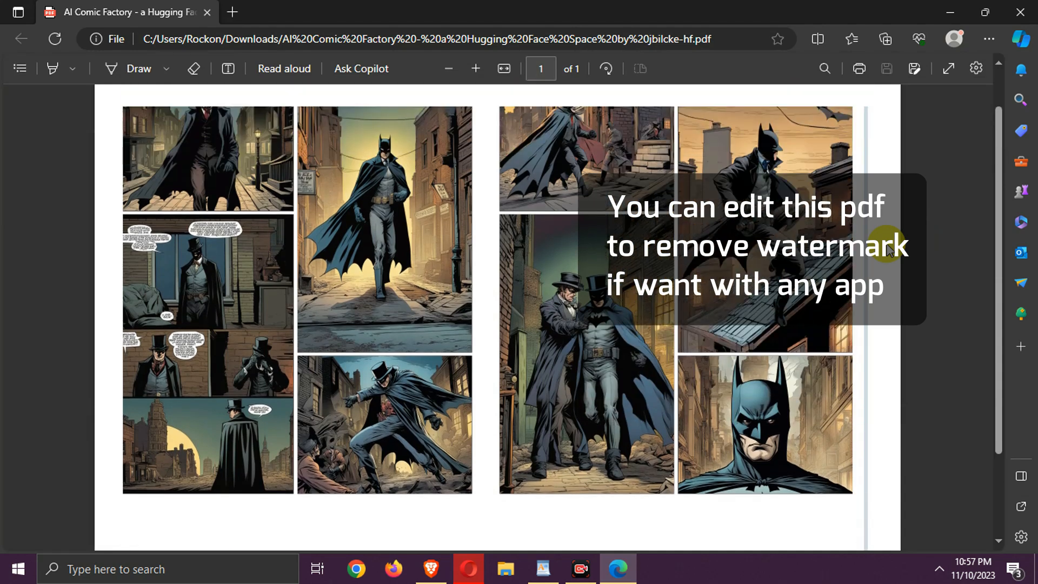
pyautogui.scroll(3)
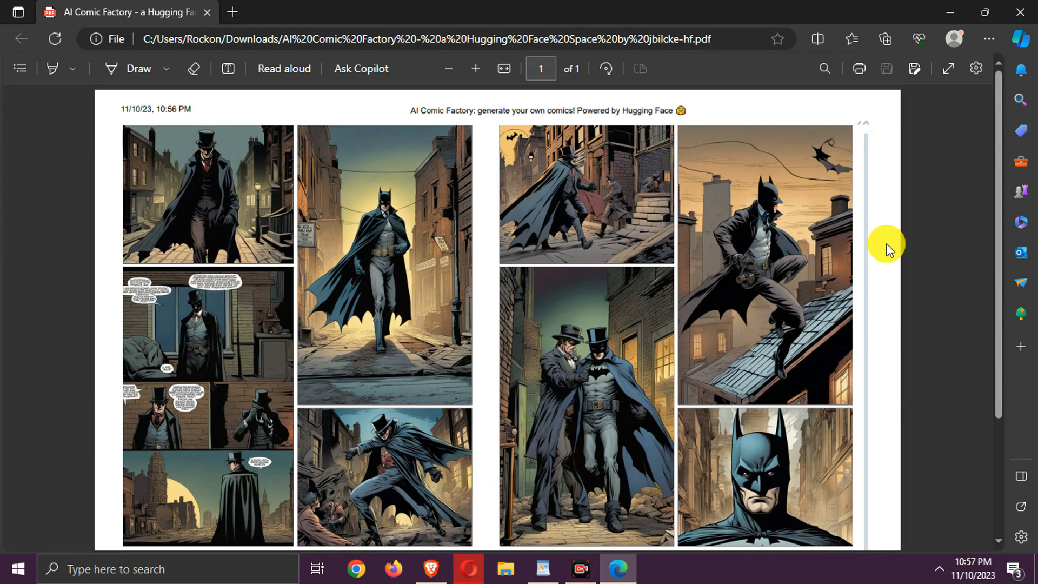
pyautogui.scroll(-3)
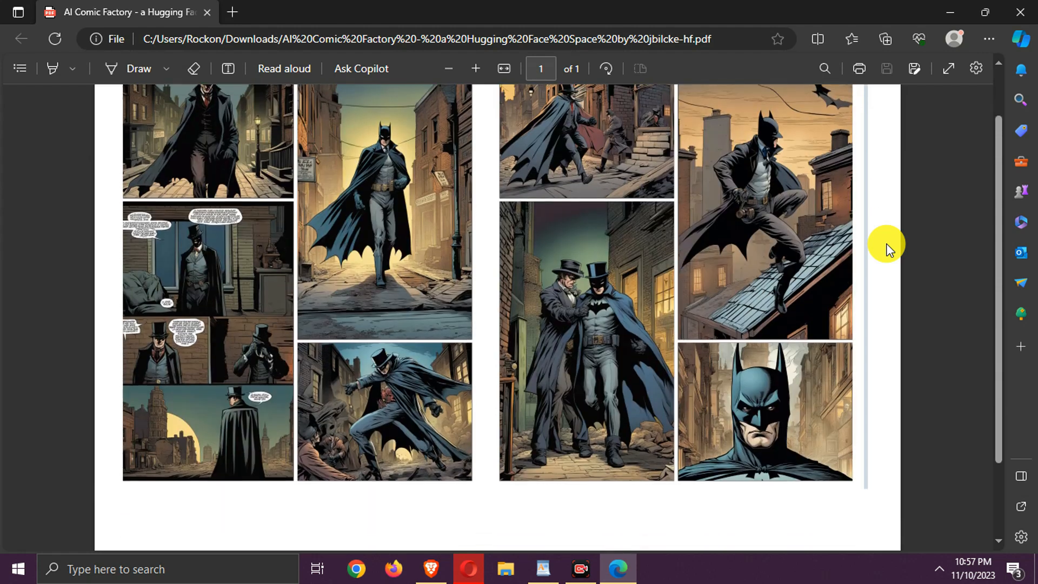
pyautogui.scroll(3)
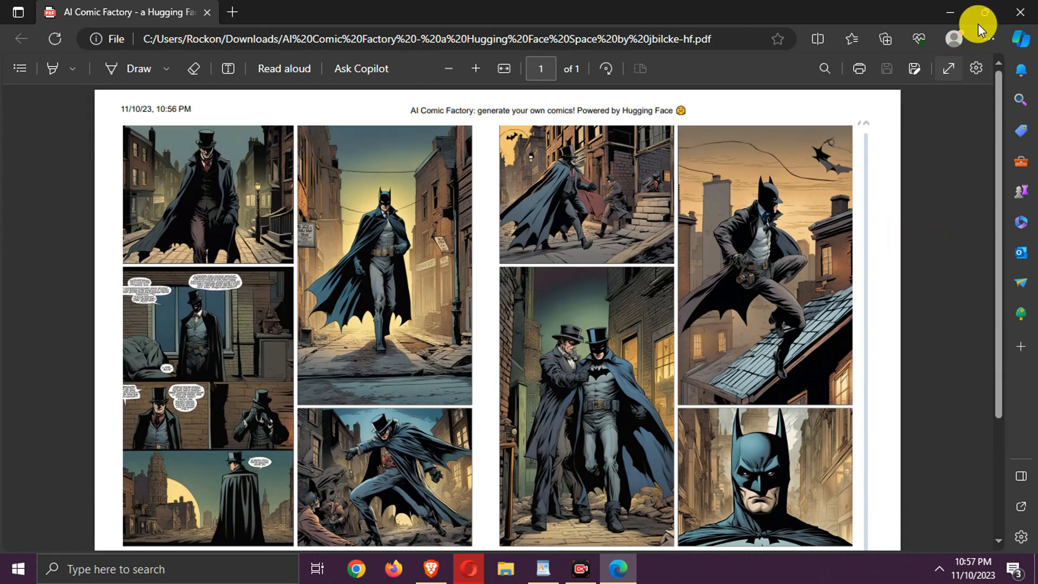
pyautogui.moveTo(1020, 16)
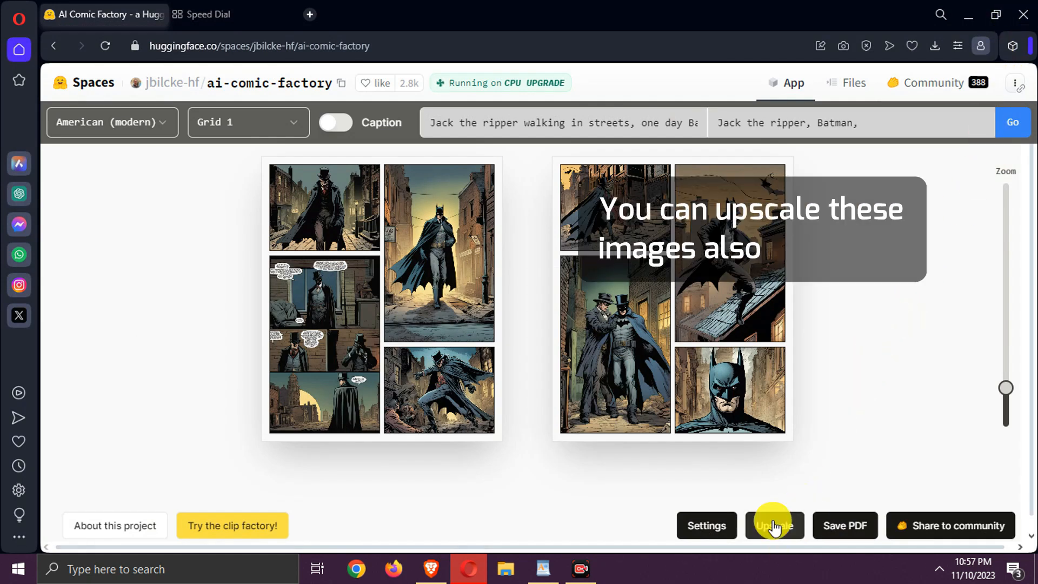
# Upscale the panel images of the finished comic pages.
pyautogui.click(775, 526)
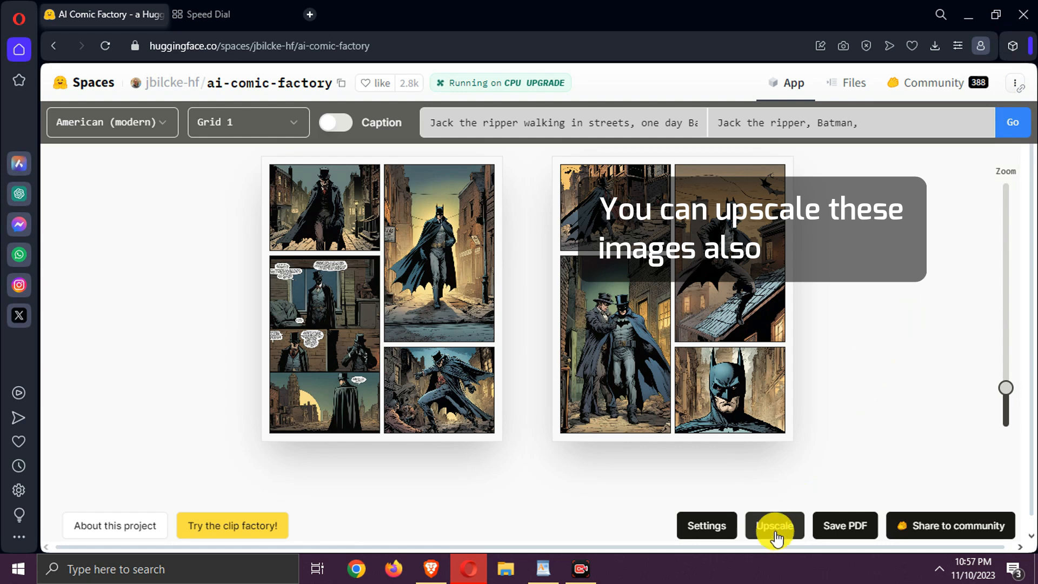